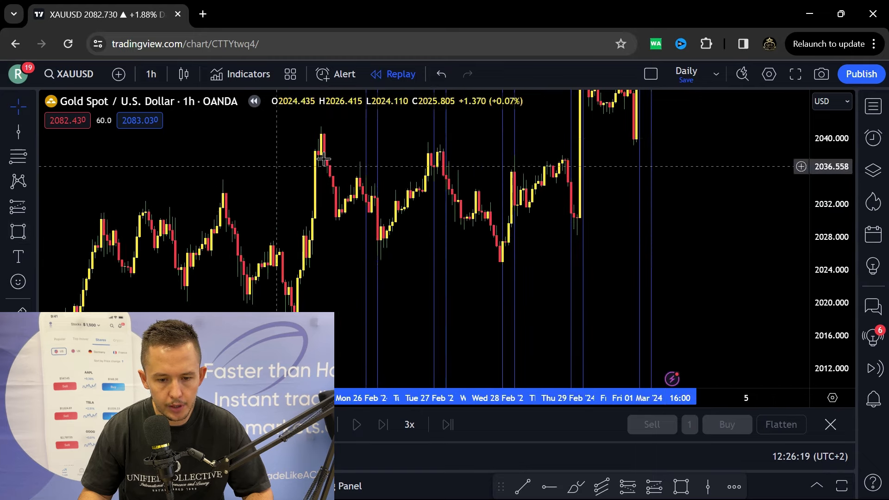
{"action": "mouse_move", "coordinate": [174, 187]}
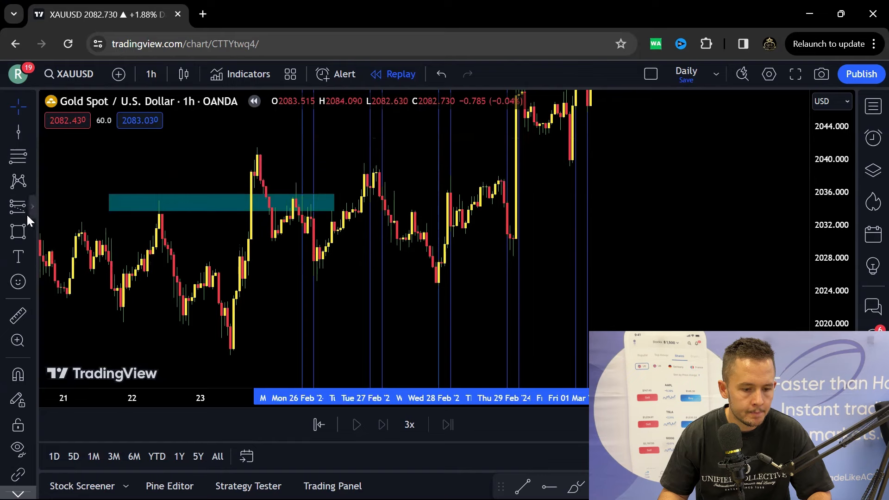
{"action": "mouse_move", "coordinate": [369, 201]}
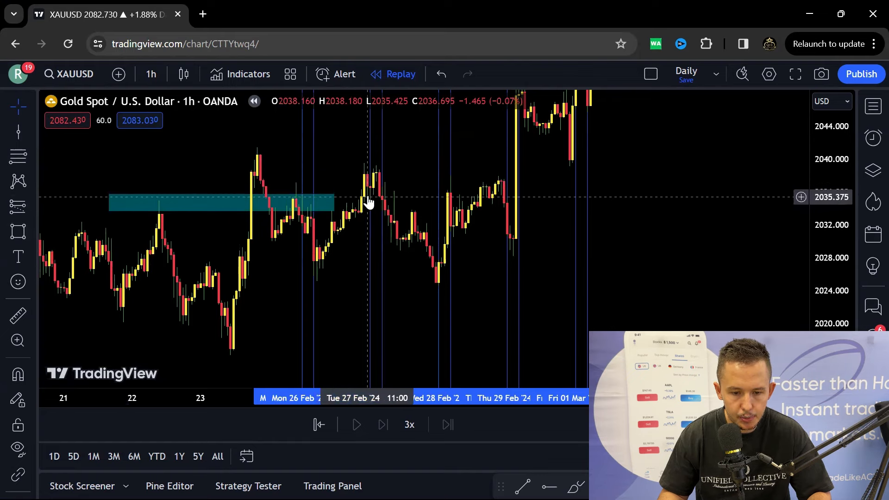
{"action": "mouse_move", "coordinate": [229, 119]}
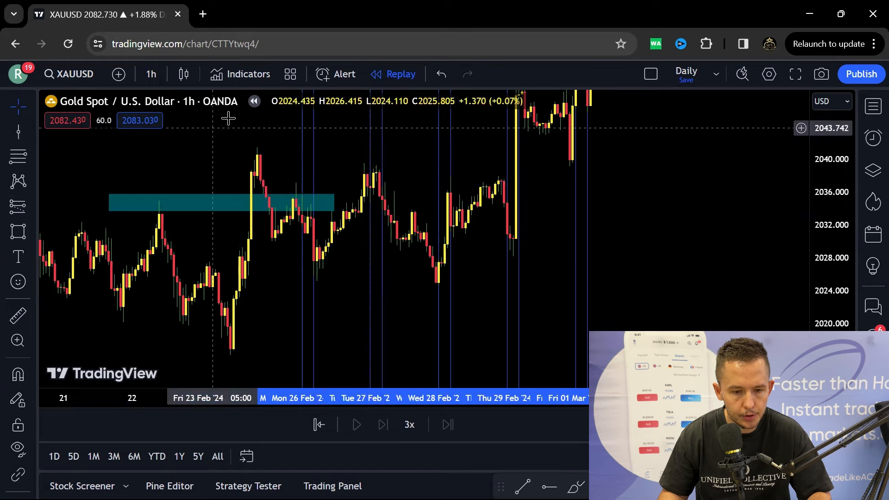
Show gold on 30-minute candles and mark a teal zone near 2035 on February 27.
{"action": "left_click", "coordinate": [151, 74]}
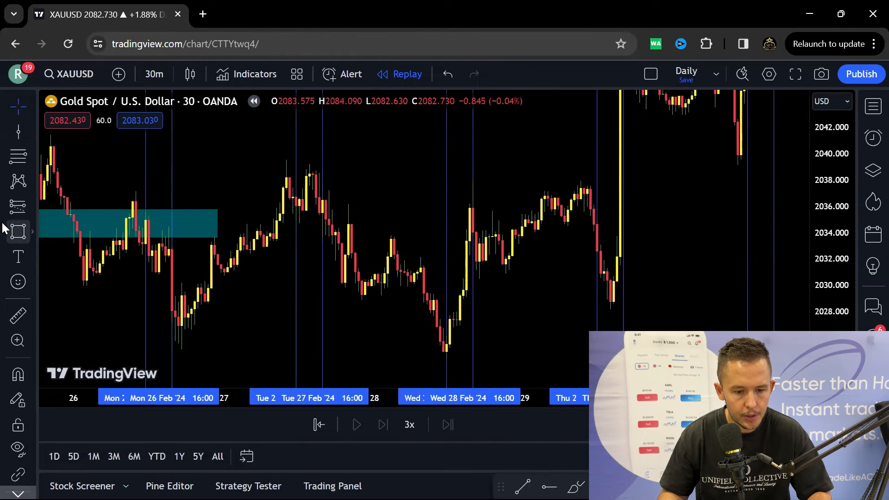
{"action": "left_click_drag", "start_coordinate": [264, 216], "coordinate": [374, 221]}
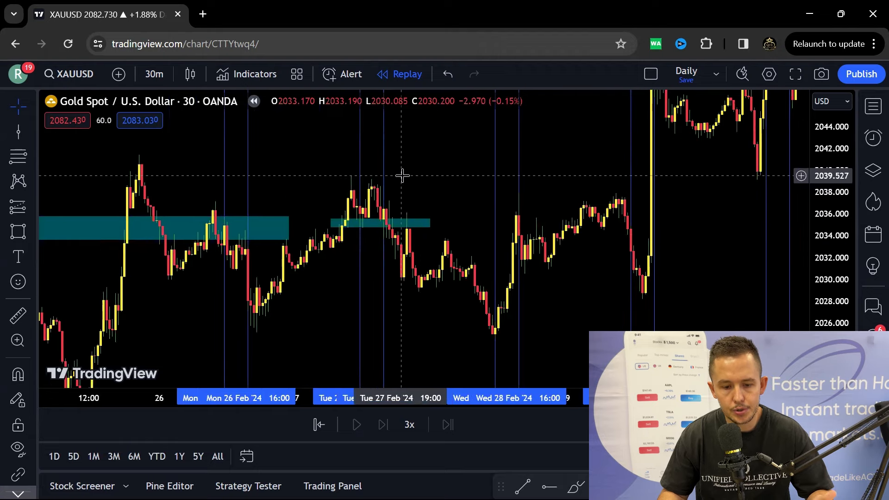
{"action": "mouse_move", "coordinate": [393, 180]}
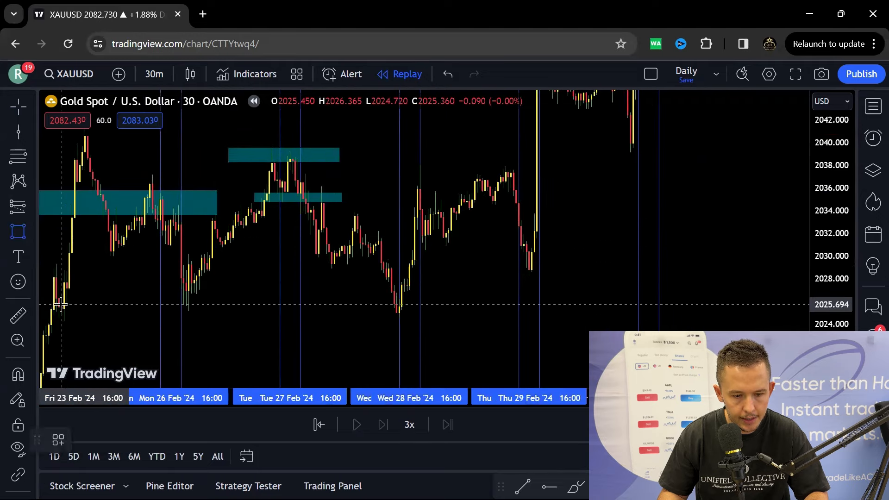
Pan the 30-minute gold chart forward to bring the March 1 rally near 2057 into view.
{"action": "left_click_drag", "start_coordinate": [66, 310], "coordinate": [513, 310]}
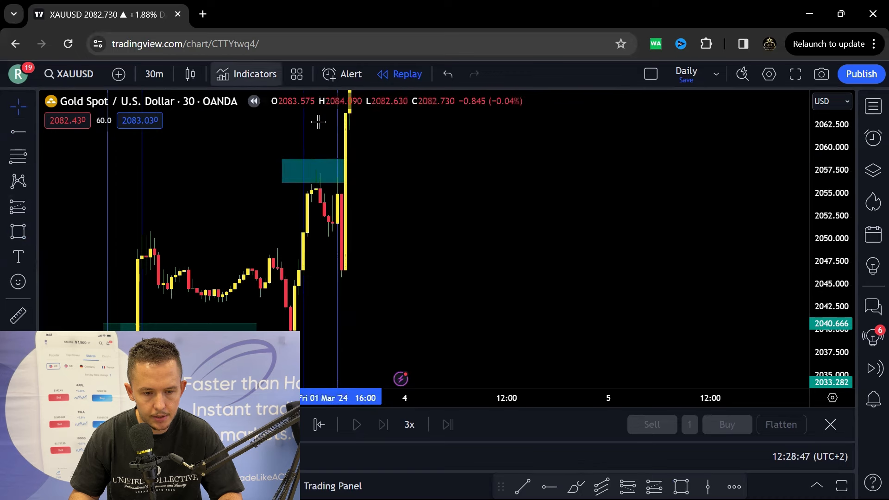
Check gold briefly on hourly candles, then return the chart to 30-minute candles.
{"action": "left_click", "coordinate": [154, 73]}
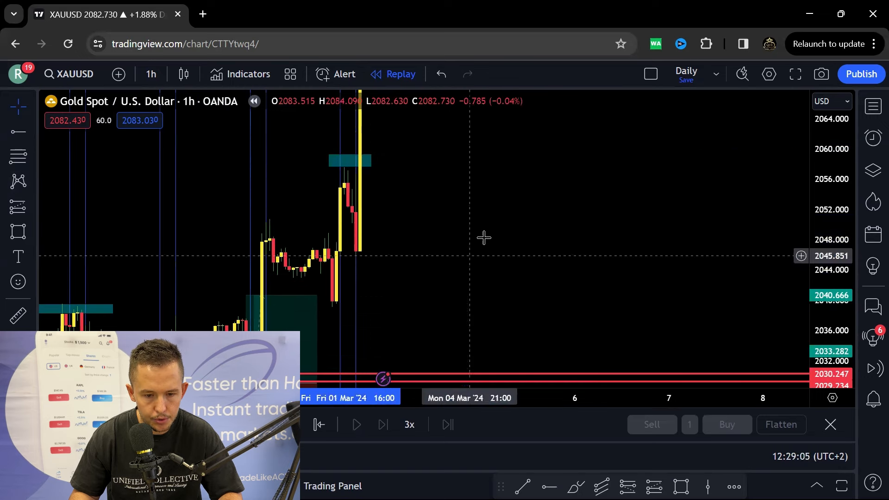
{"action": "left_click", "coordinate": [151, 75]}
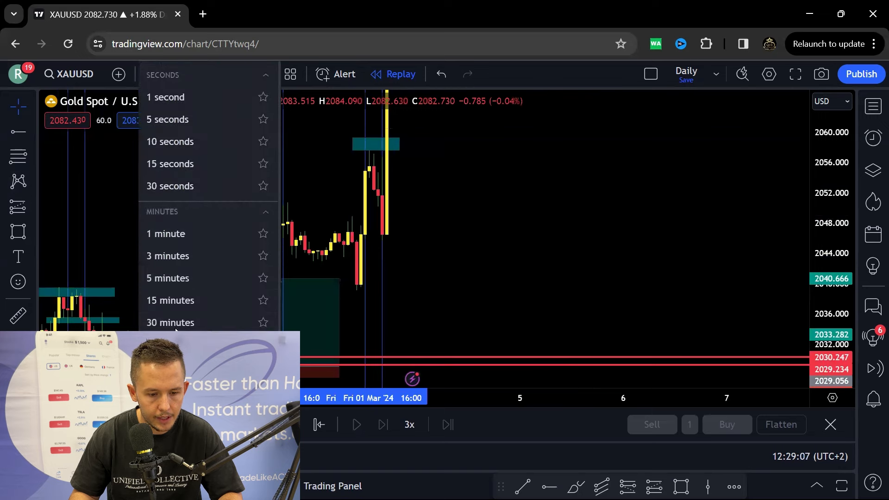
{"action": "left_click", "coordinate": [170, 323]}
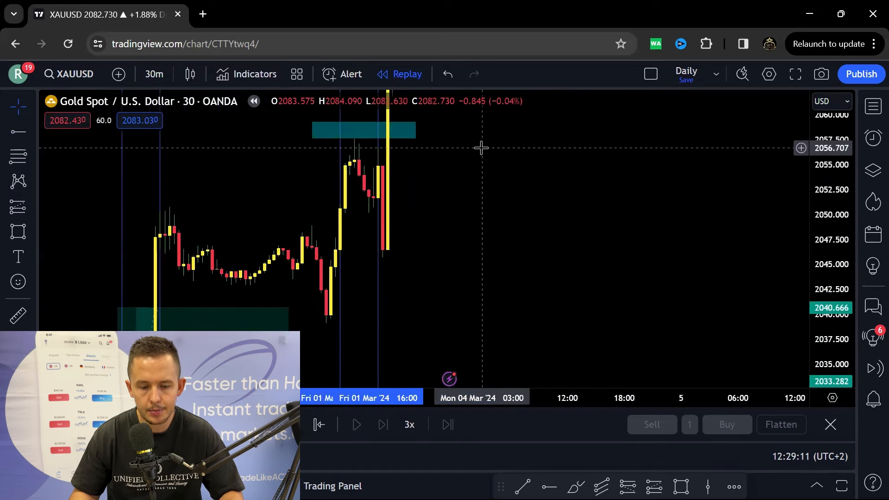
{"action": "mouse_move", "coordinate": [492, 161]}
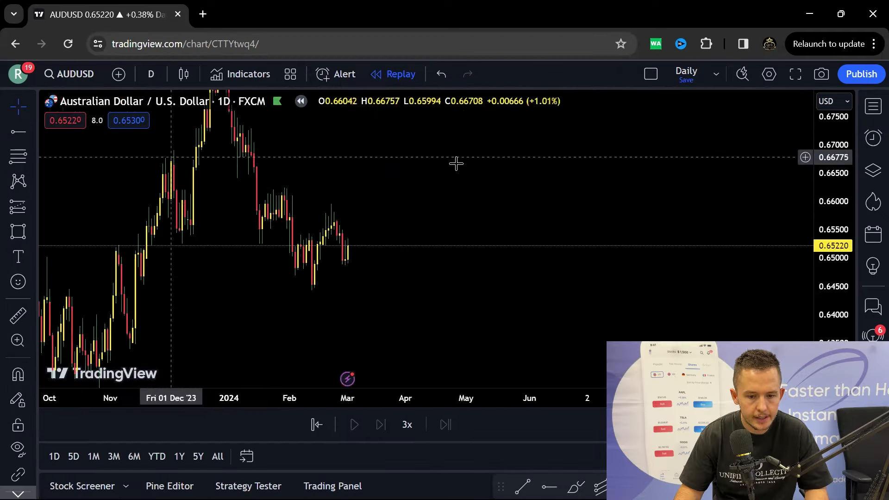
Start an AUDUSD price zone near 0.658, then show the pair on hourly candles.
{"action": "left_click", "coordinate": [17, 107]}
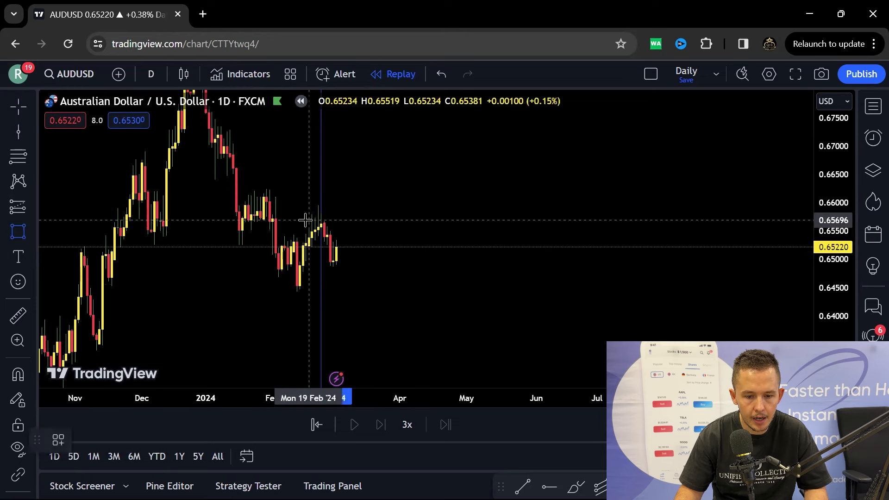
{"action": "mouse_move", "coordinate": [326, 261]}
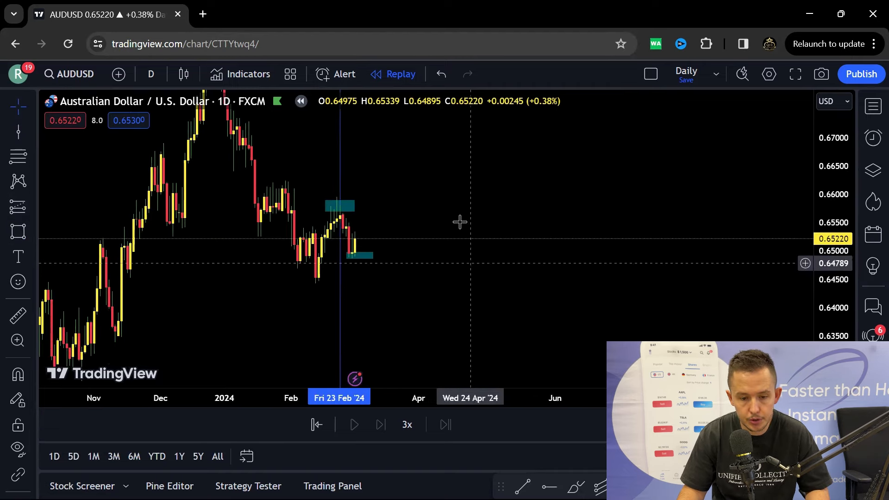
{"action": "left_click", "coordinate": [151, 73]}
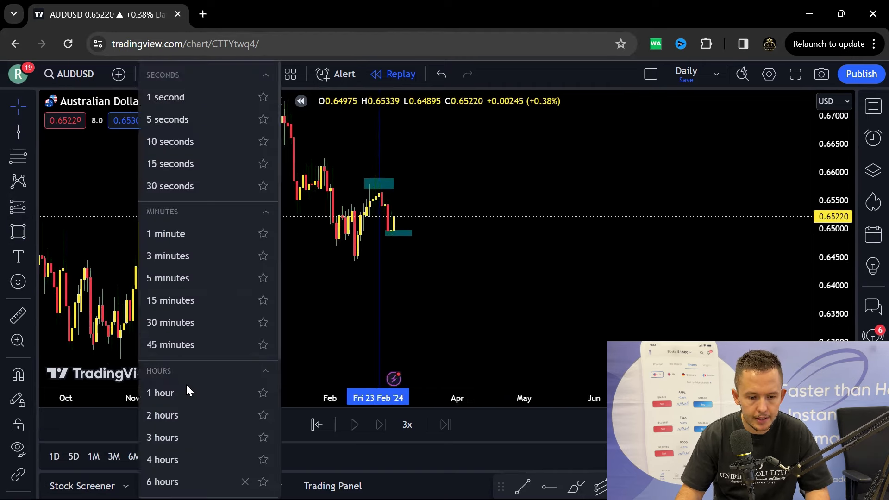
{"action": "left_click", "coordinate": [160, 392]}
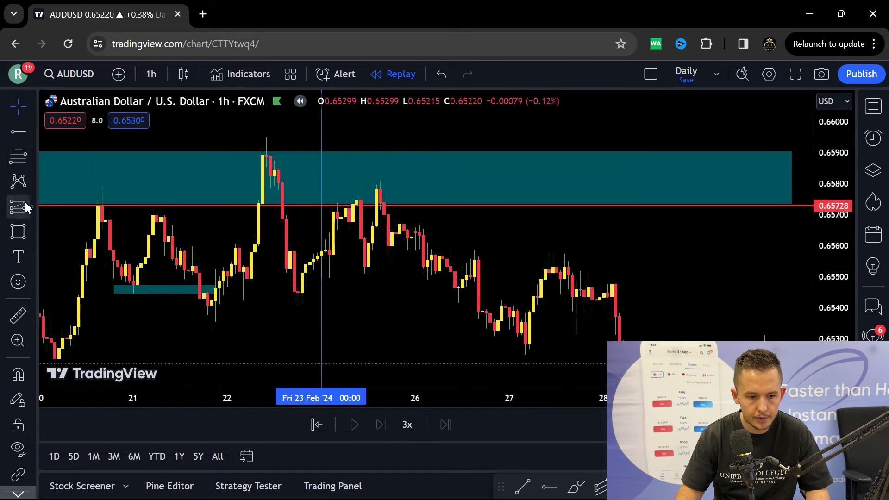
{"action": "mouse_move", "coordinate": [247, 213]}
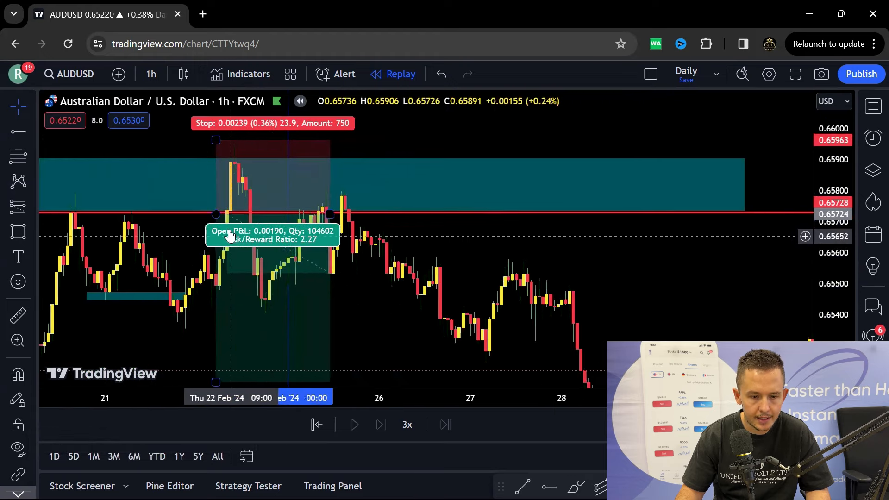
{"action": "mouse_move", "coordinate": [389, 142]}
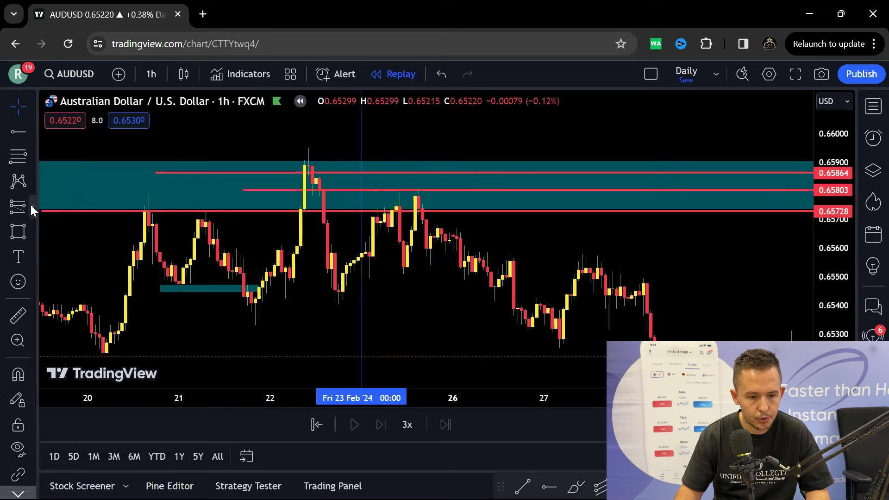
{"action": "mouse_move", "coordinate": [400, 207]}
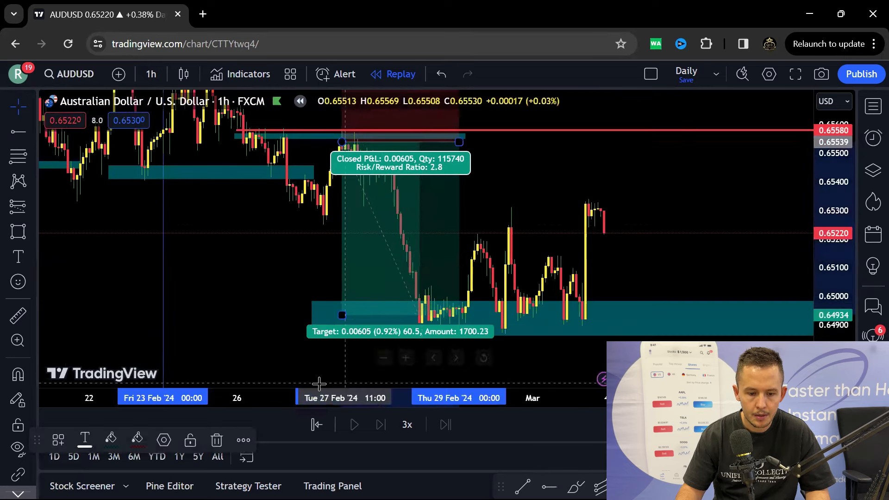
{"action": "left_click", "coordinate": [151, 74]}
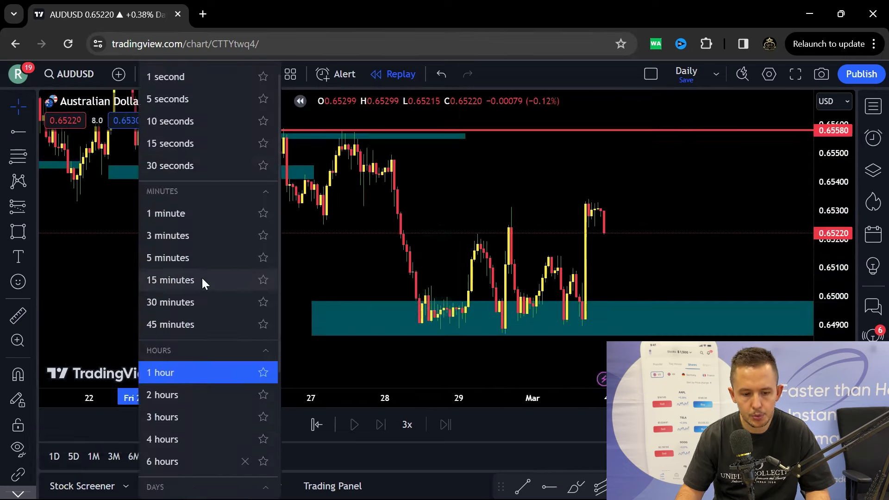
{"action": "left_click", "coordinate": [161, 373]}
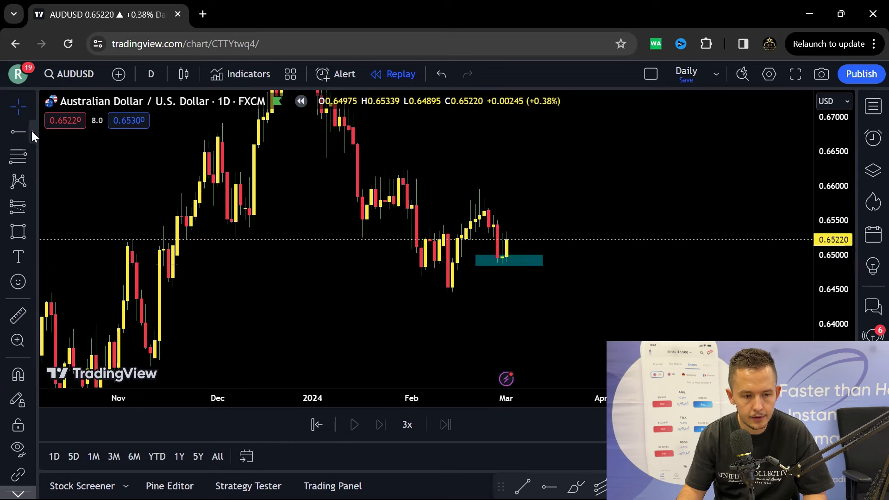
{"action": "mouse_move", "coordinate": [516, 278]}
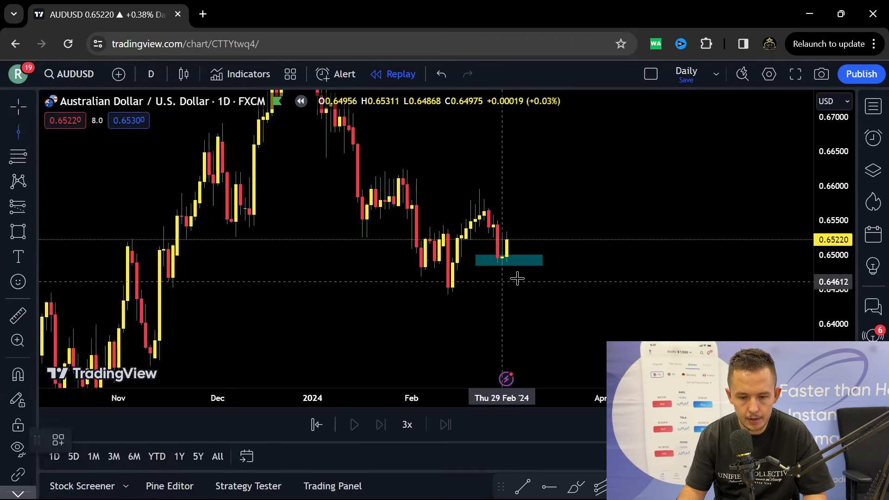
{"action": "left_click", "coordinate": [151, 74]}
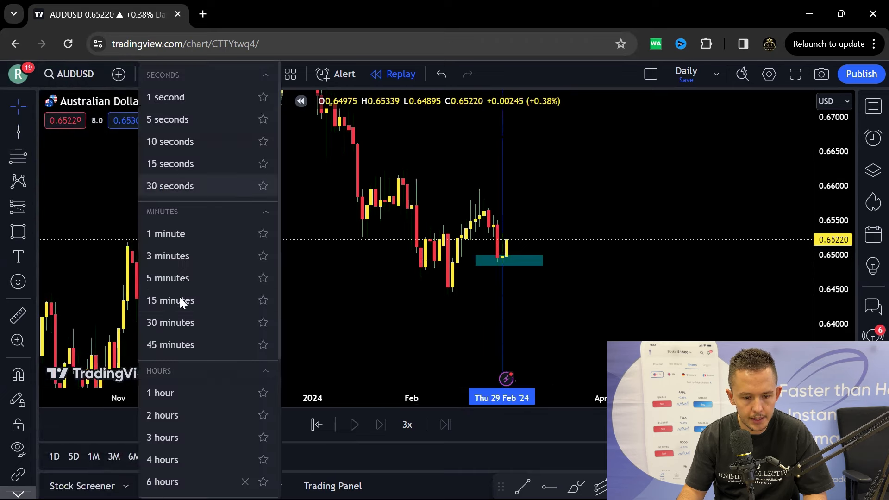
{"action": "left_click", "coordinate": [160, 392]}
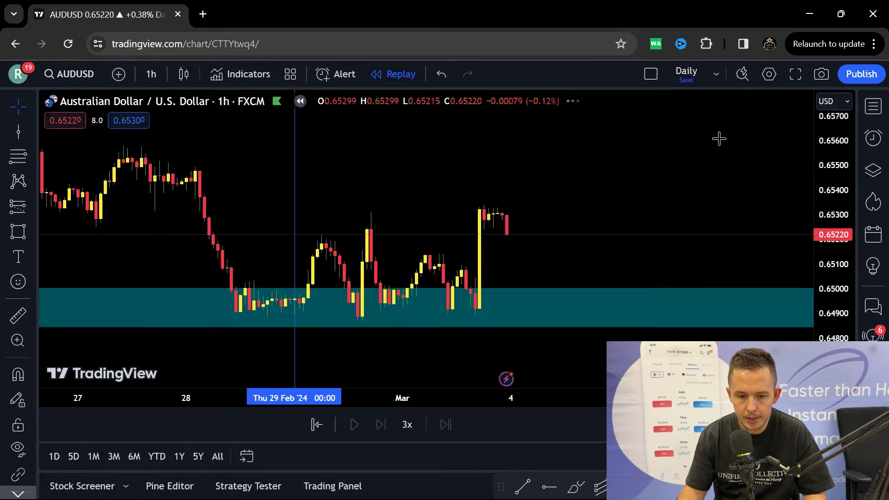